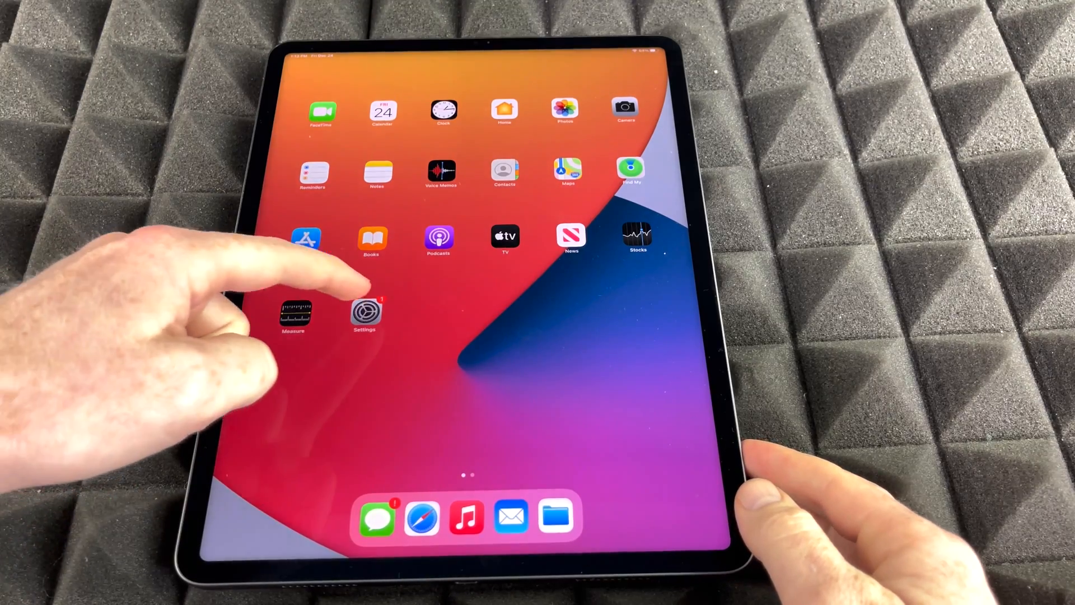
Launch the Settings app from the Home Screen, landing on the General page
click(365, 315)
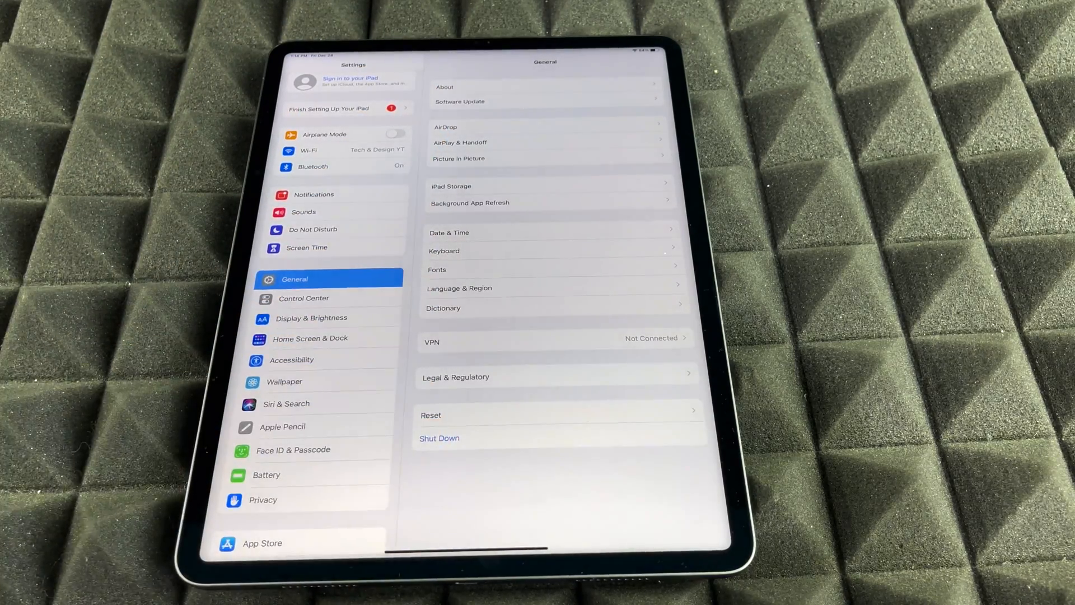
Go to Reset under General to list the reset options
click(431, 415)
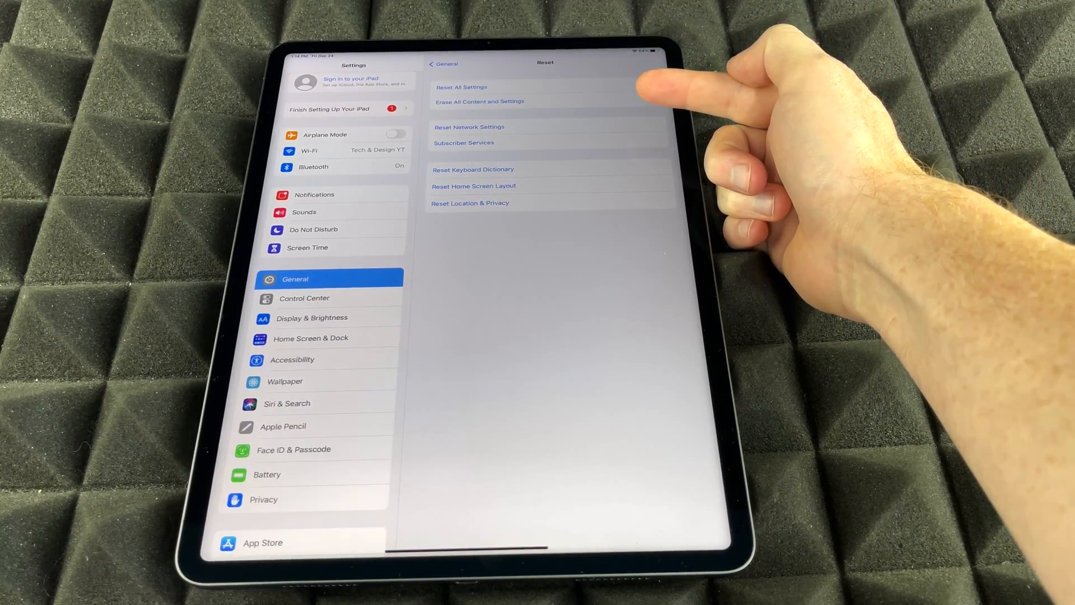
mouse_move(631, 89)
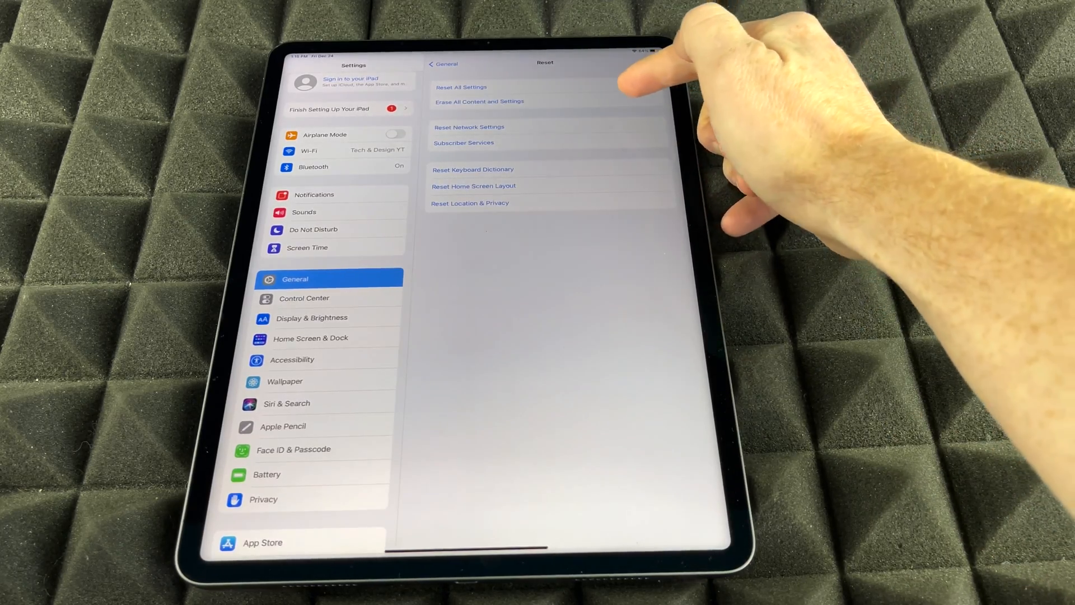
Choose Erase All Content and Settings and confirm Erase in both warnings
click(477, 101)
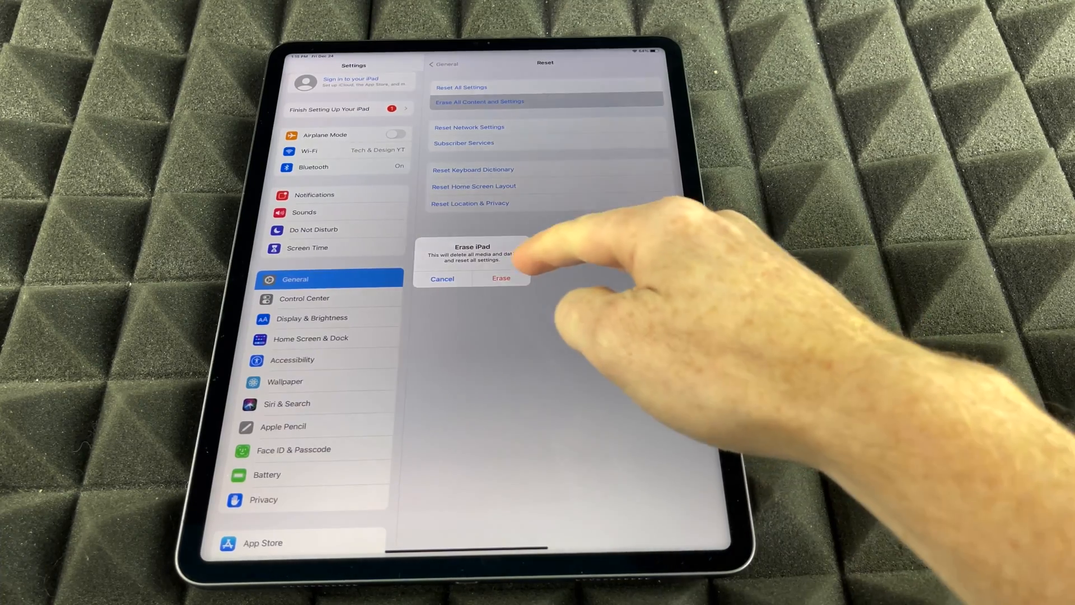
click(501, 278)
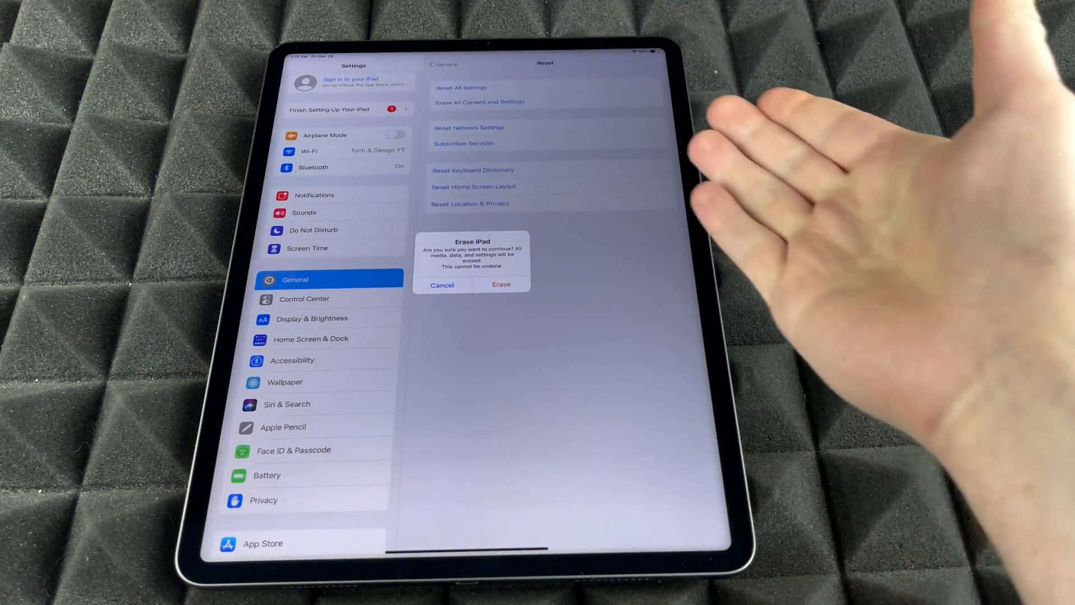
click(442, 284)
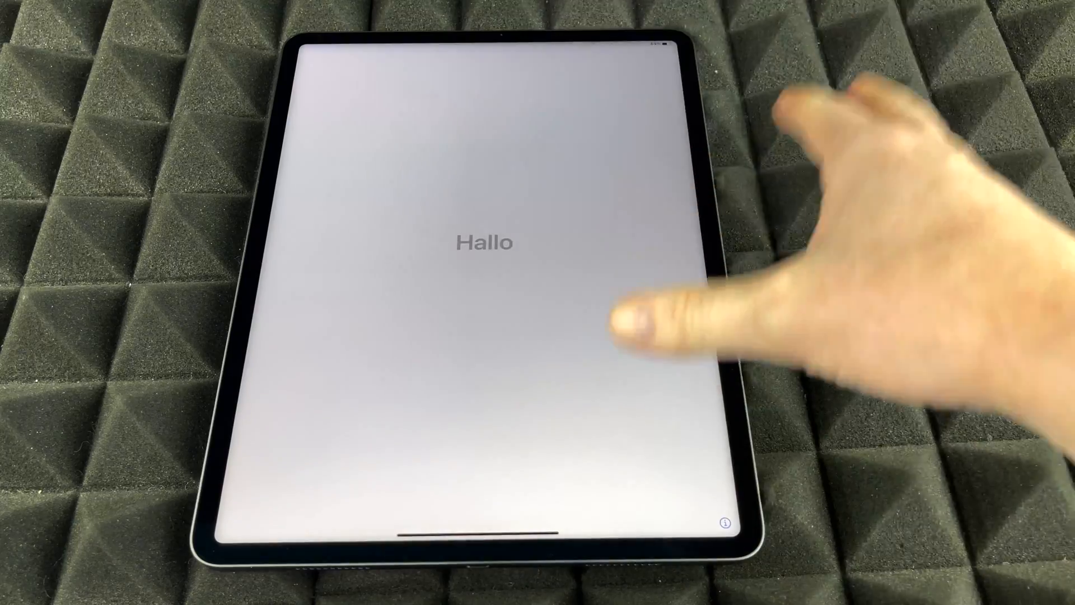
Advance past the Hello screen and choose Shut Down from the iPad Not Set Up menu
click(487, 244)
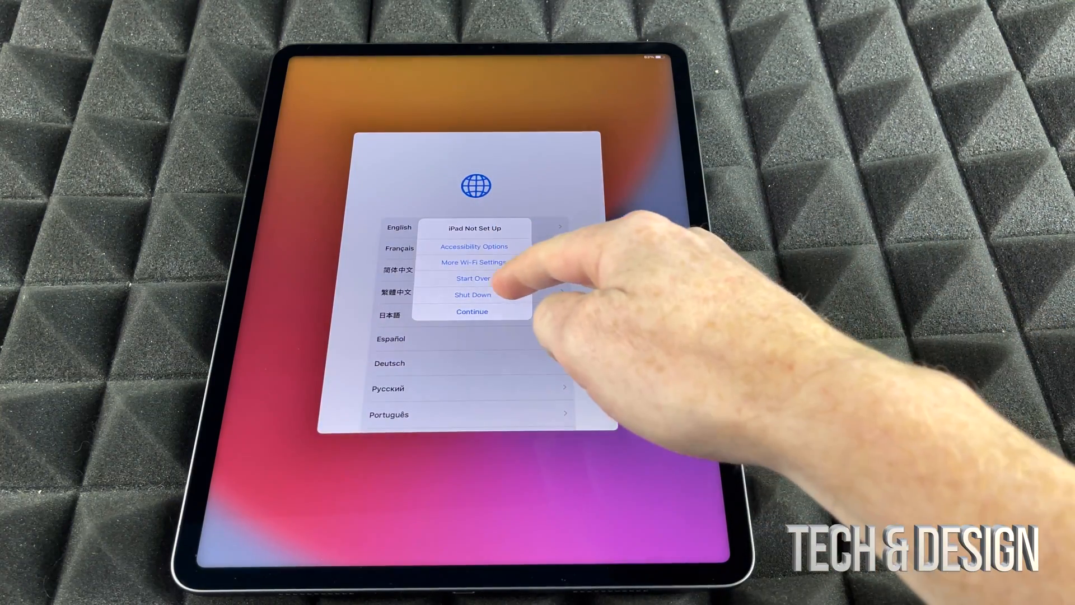
click(471, 295)
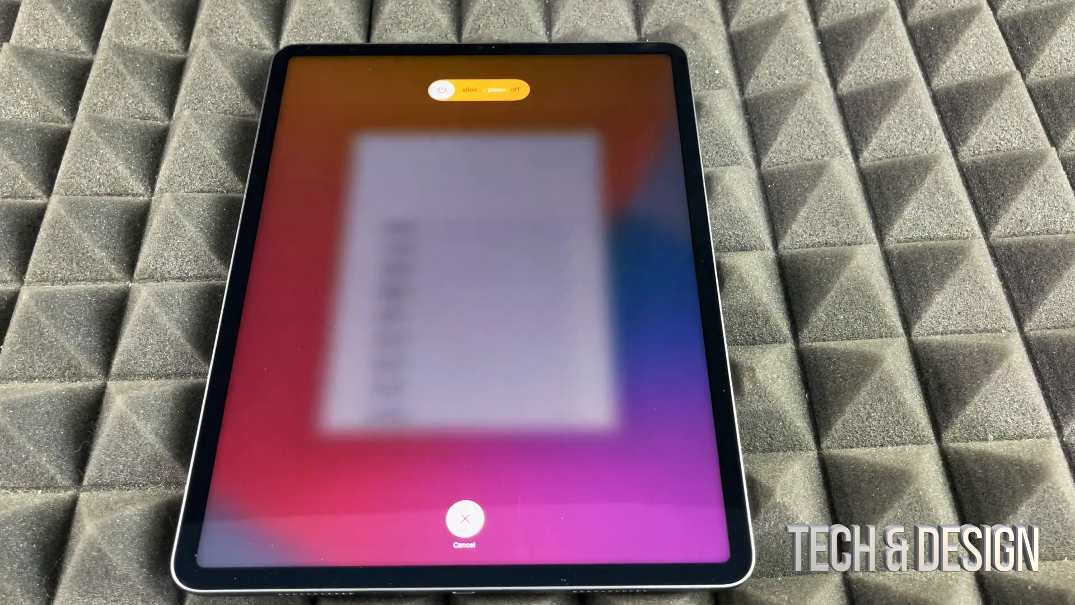